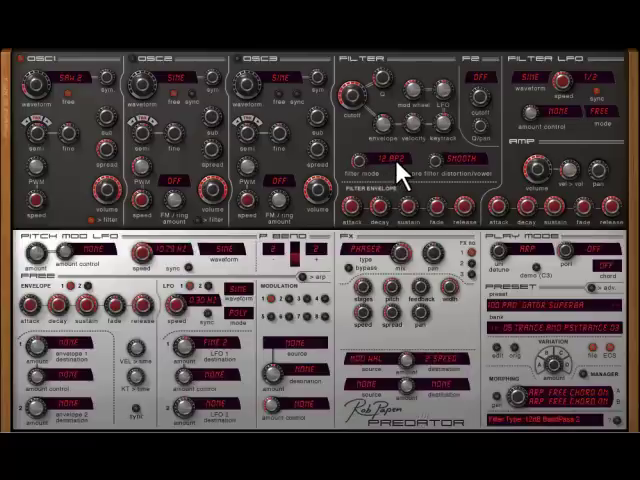
mouse_move(400, 175)
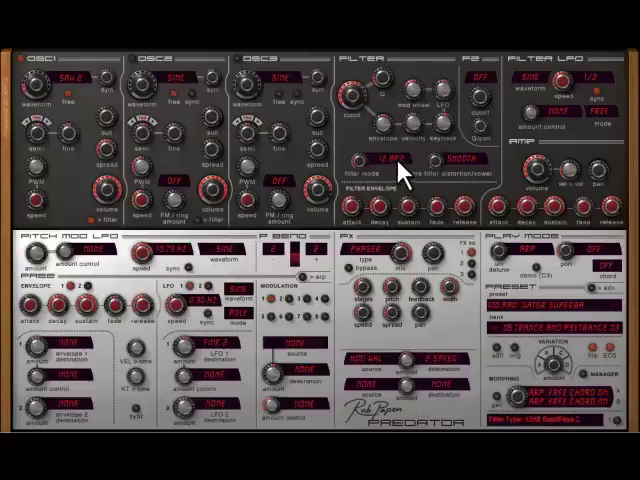
Adjust the cutoff knobs of the main 12 LP2 filter and the Split2 Filter 2.
click(406, 162)
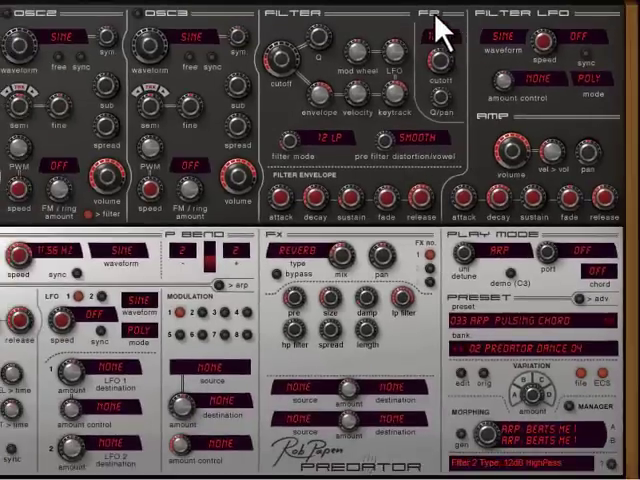
click(435, 35)
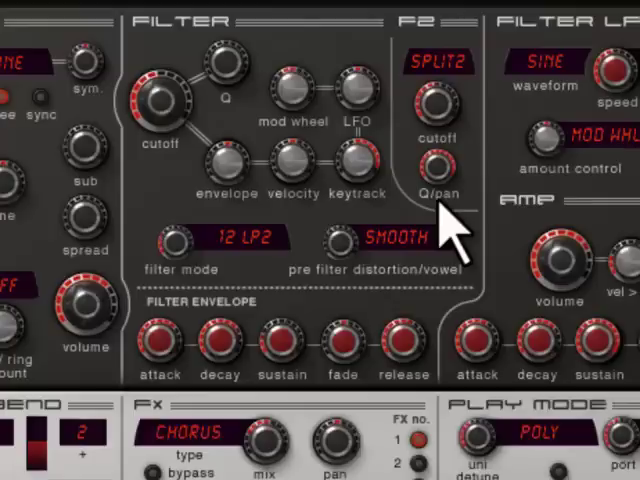
mouse_move(175, 175)
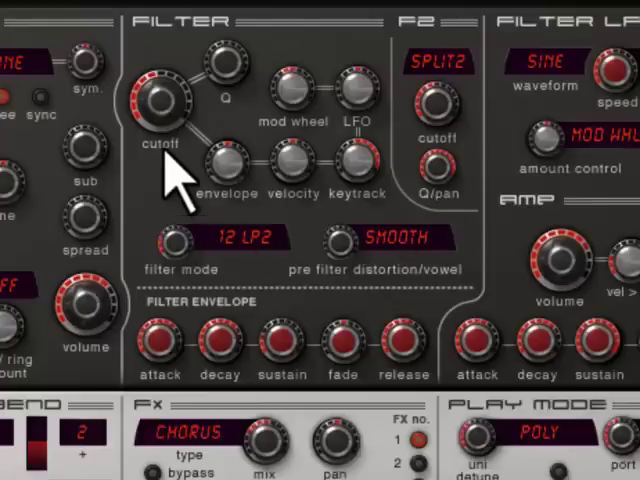
mouse_move(418, 150)
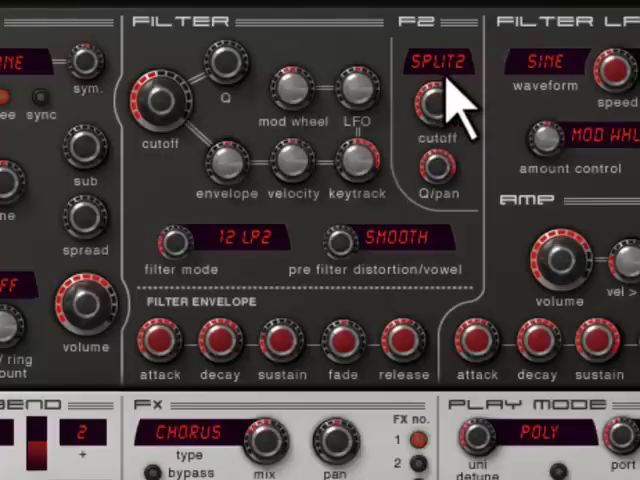
mouse_move(450, 110)
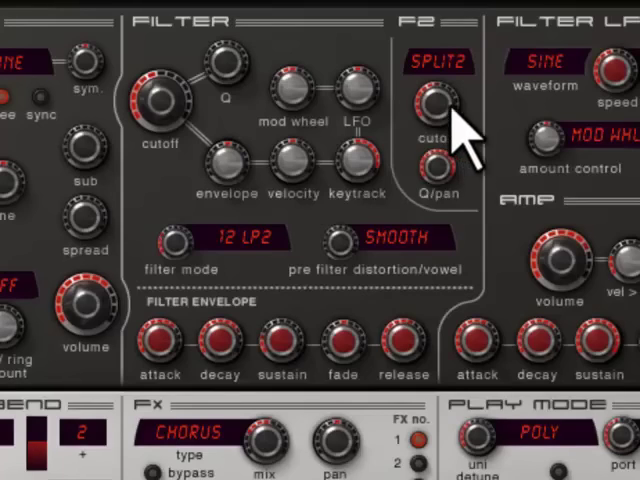
mouse_move(455, 140)
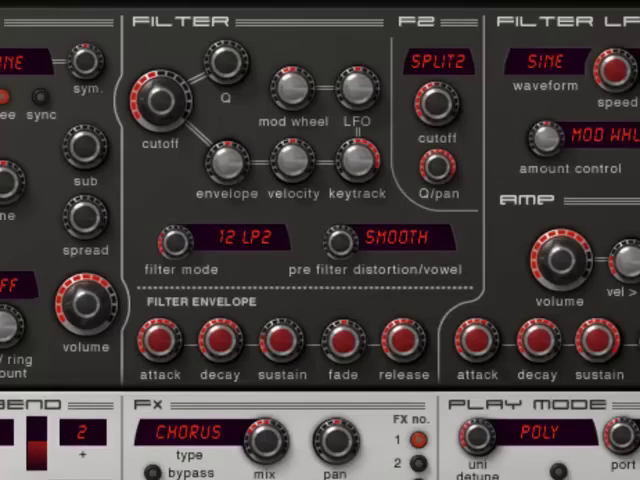